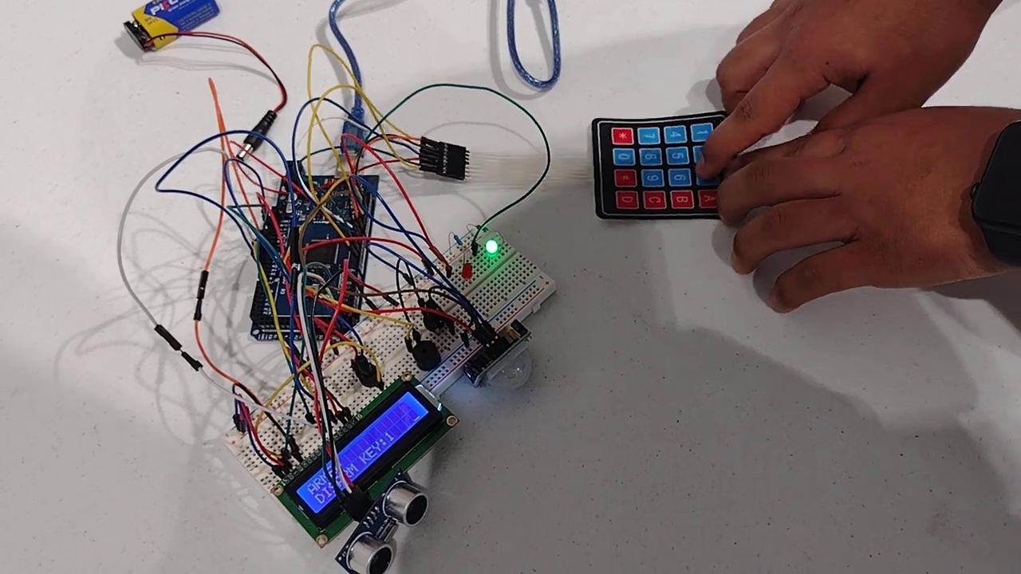
pyautogui.click(651, 144)
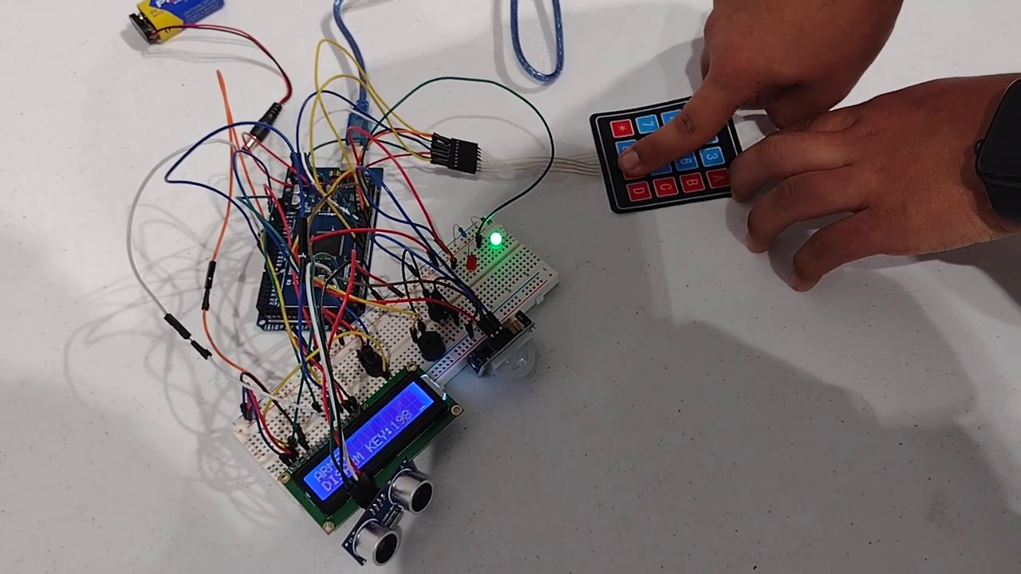